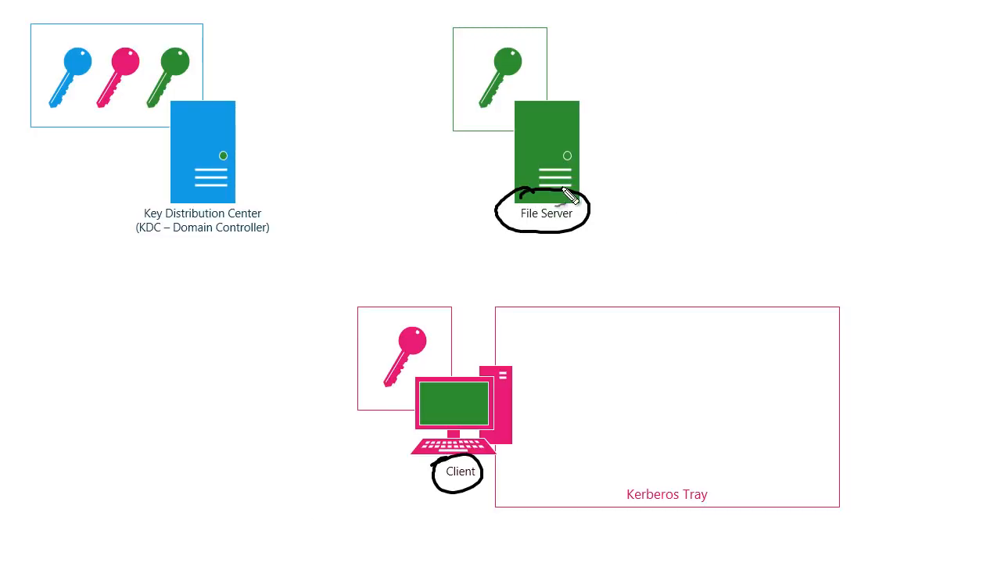
mouse_move(685, 222)
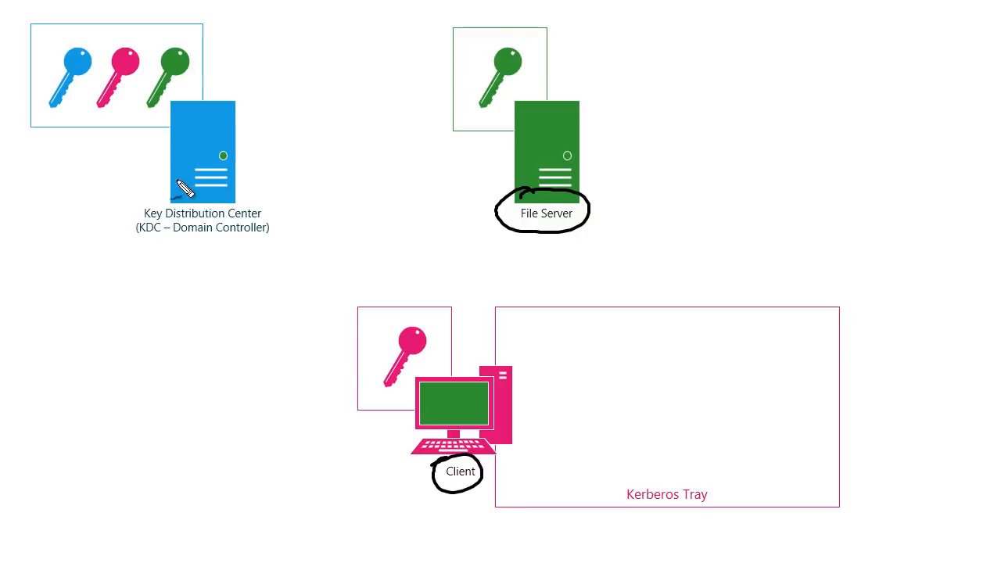
Circle the Key Distribution Center label with the slideshow pen, matching File Server and Client
drag(180, 185, 195, 250)
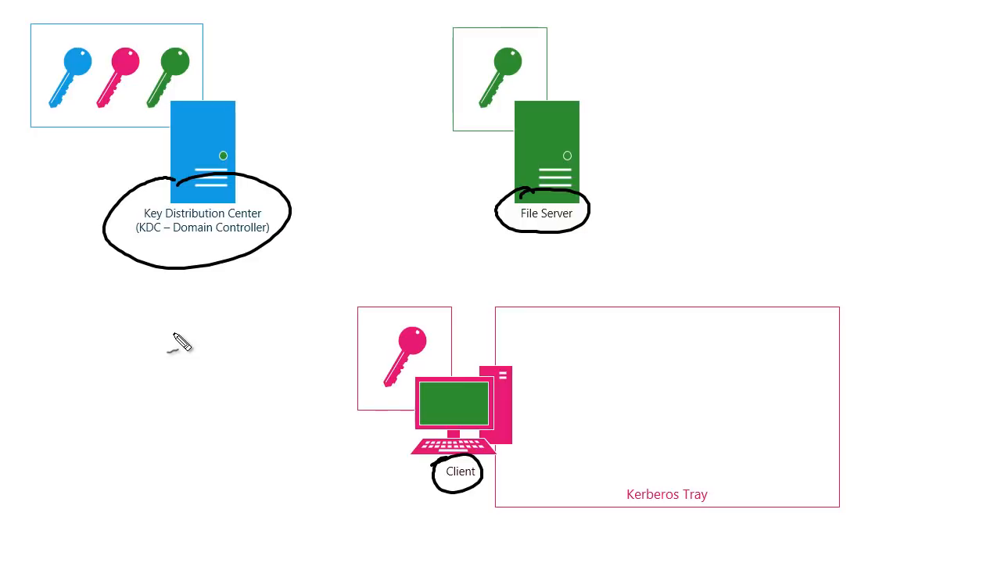
mouse_move(297, 164)
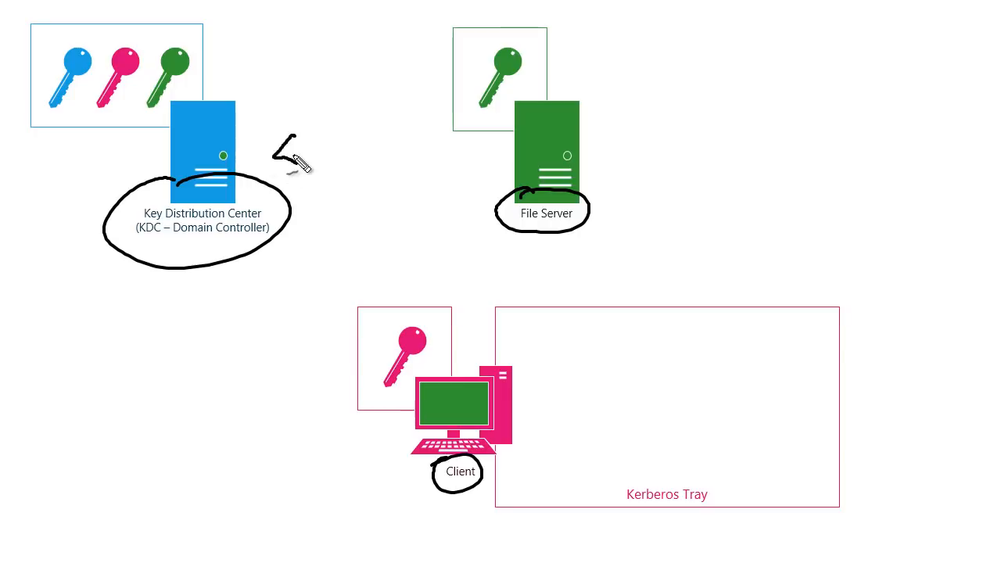
drag(281, 153, 454, 144)
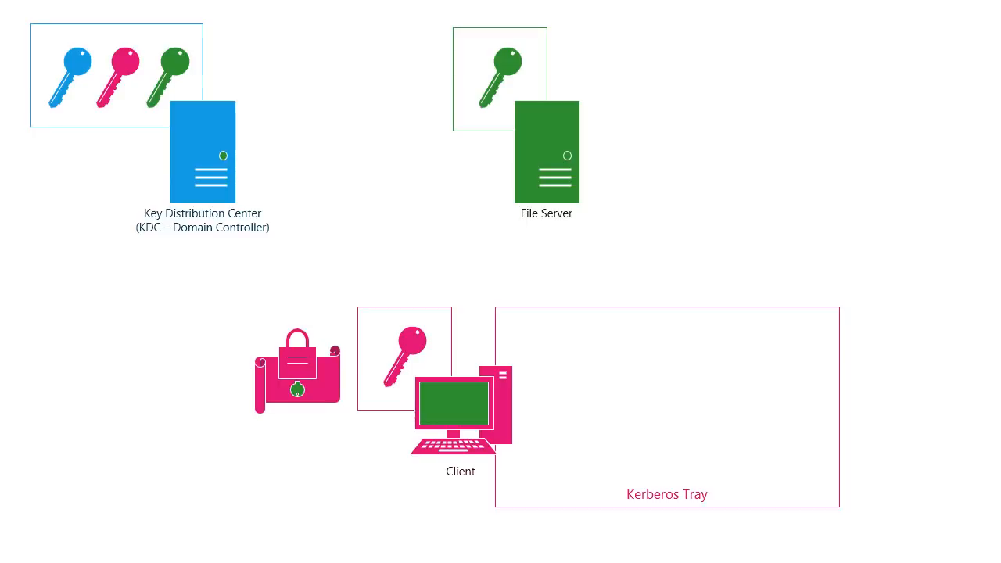
mouse_move(923, 371)
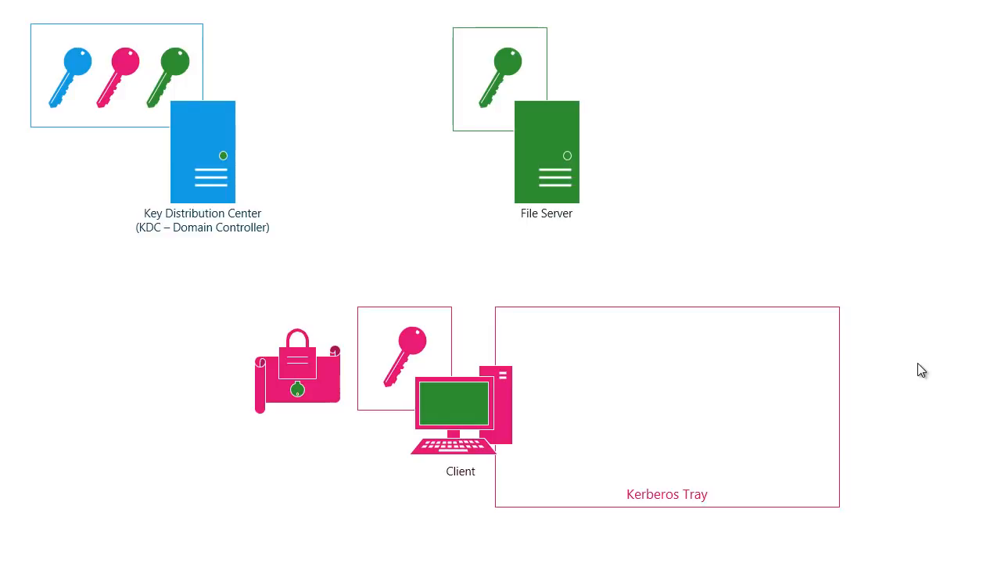
mouse_move(382, 347)
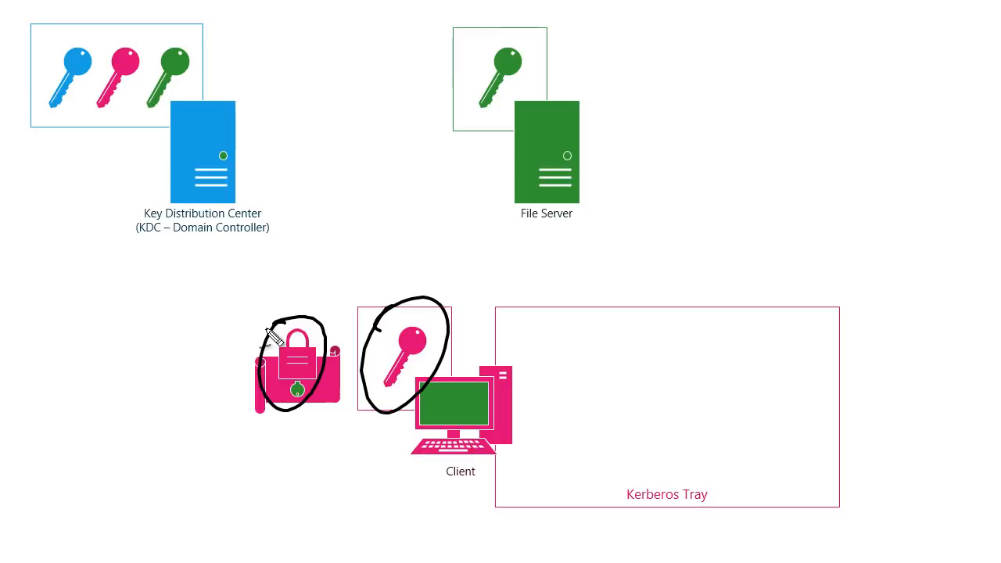
mouse_move(454, 451)
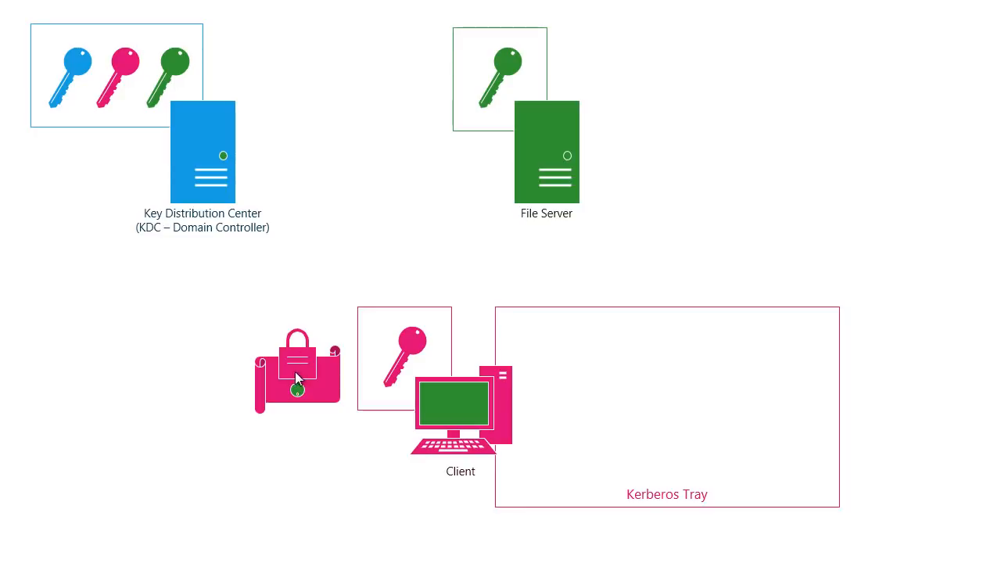
Carry the pink authenticator up under the KDC key box and circle the pink key
drag(297, 373, 116, 272)
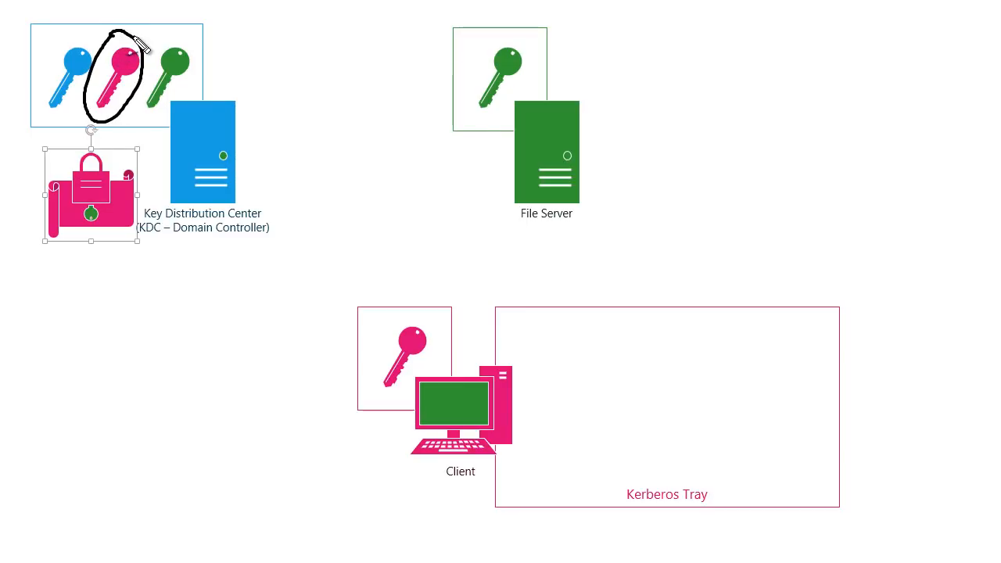
drag(133, 47, 110, 184)
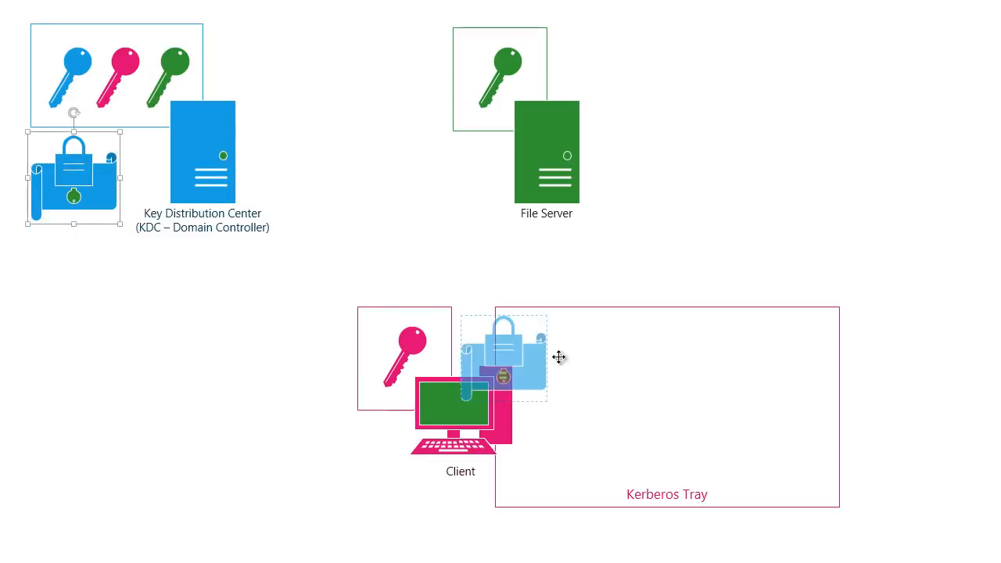
drag(500, 357, 587, 372)
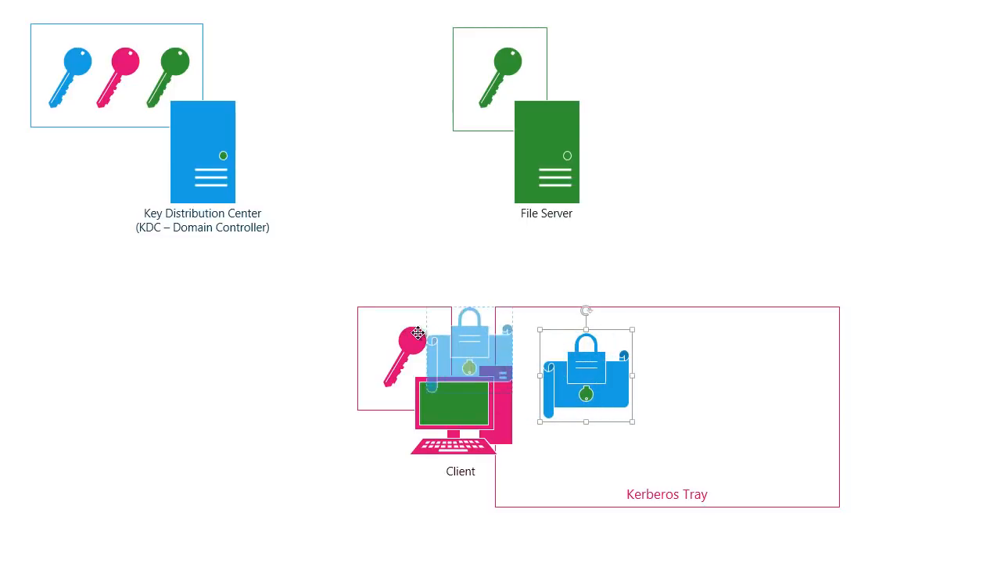
drag(585, 374, 72, 184)
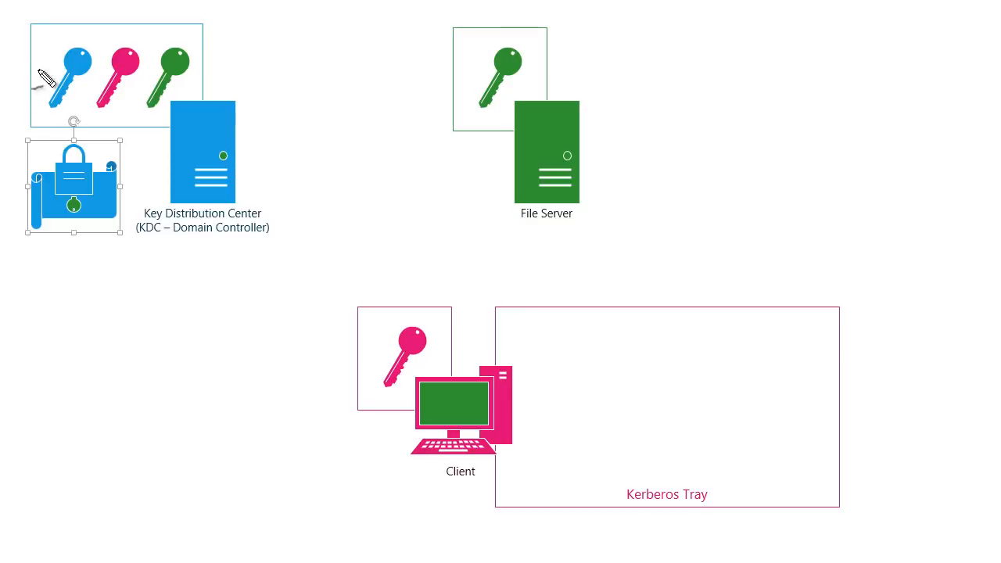
Link the blue KDC key to the blue ticket in ink, then move the ticket into the Kerberos Tray
drag(46, 76, 125, 164)
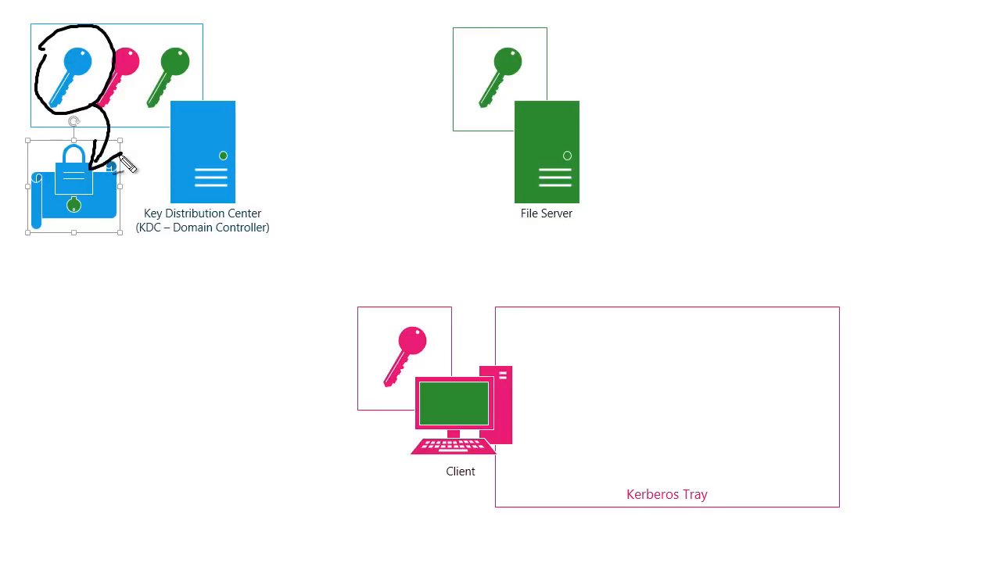
mouse_move(165, 356)
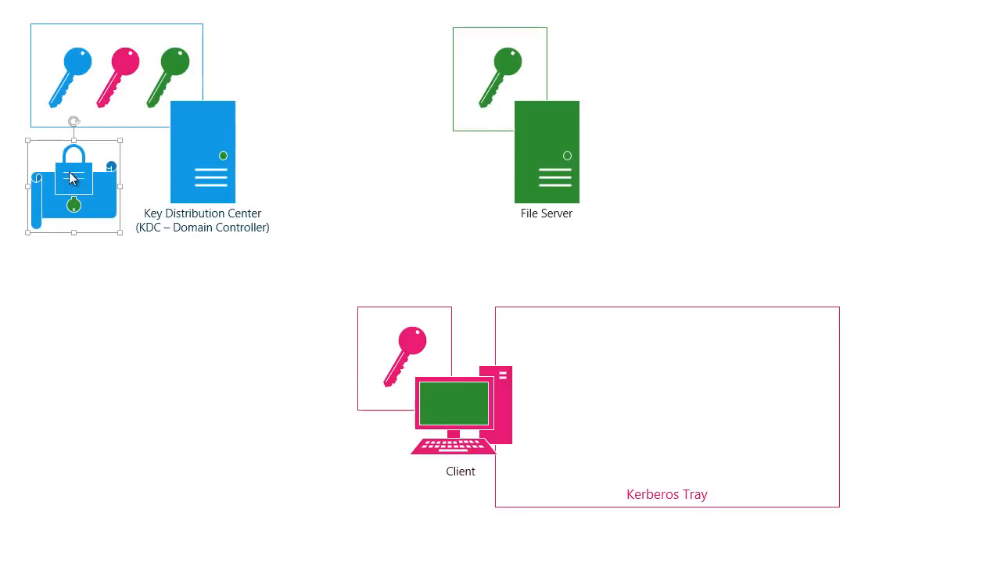
drag(71, 184, 555, 348)
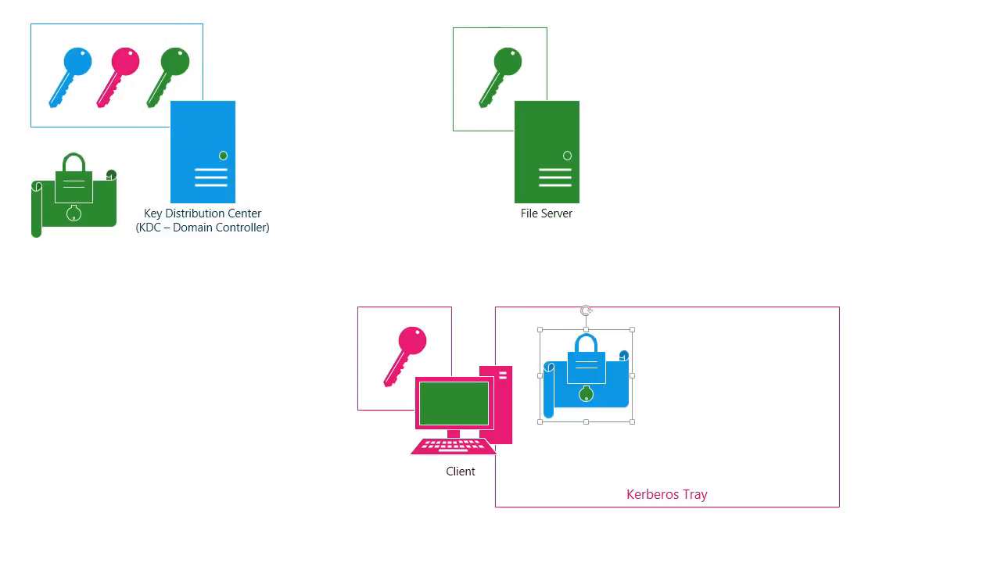
mouse_move(74, 195)
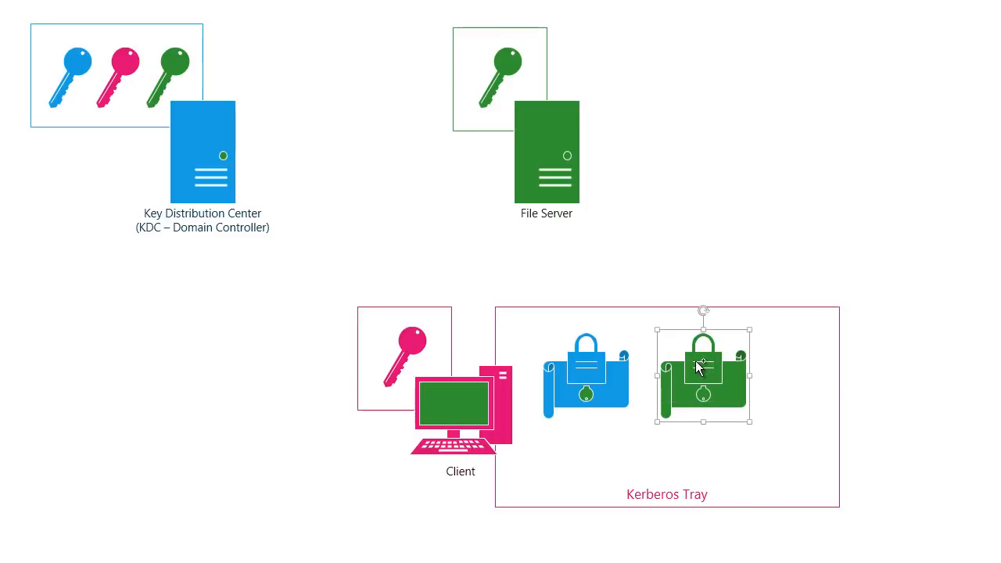
Copy the green ticket from the tray up beside the File Server and circle its green key
drag(702, 366, 695, 296)
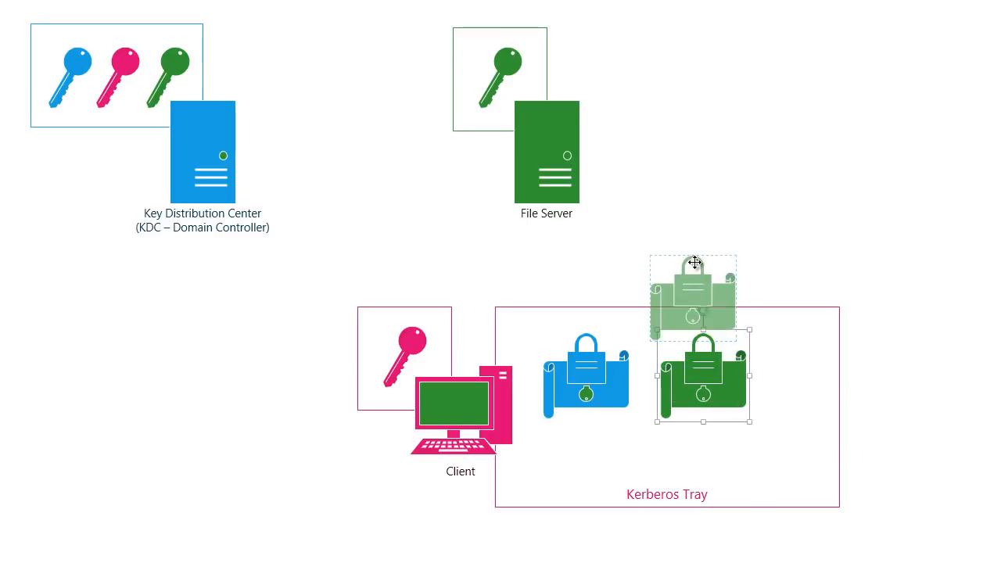
drag(692, 297, 633, 156)
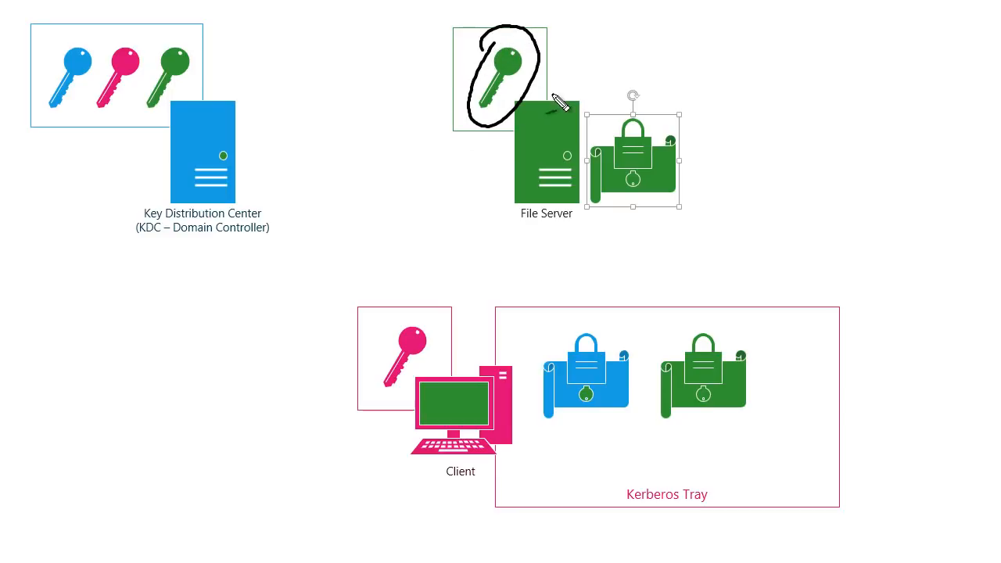
drag(532, 47, 633, 117)
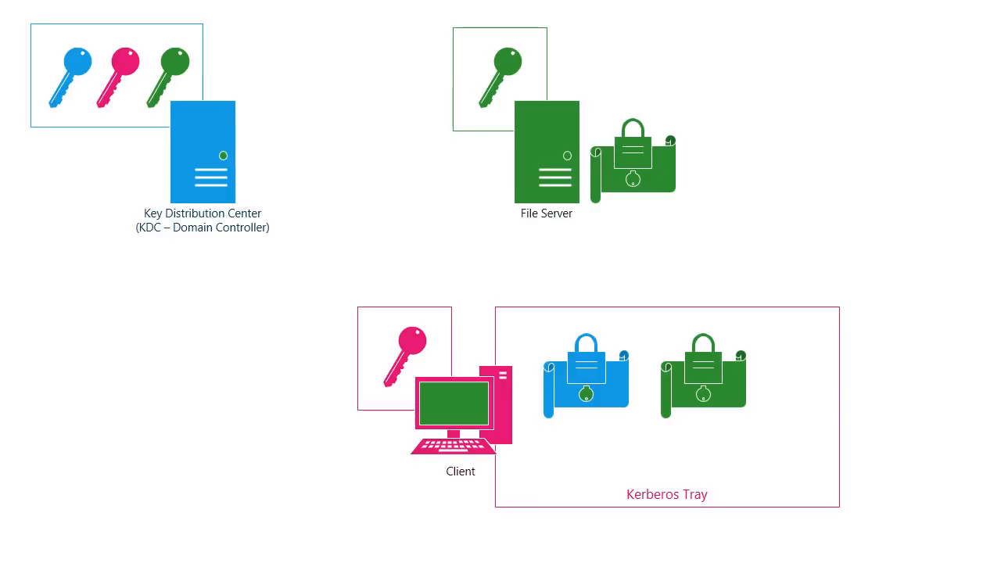
Ink an arrow from the tray's green ticket to the File Server, write 'Kerb tray', and outline the tray
drag(716, 352, 680, 196)
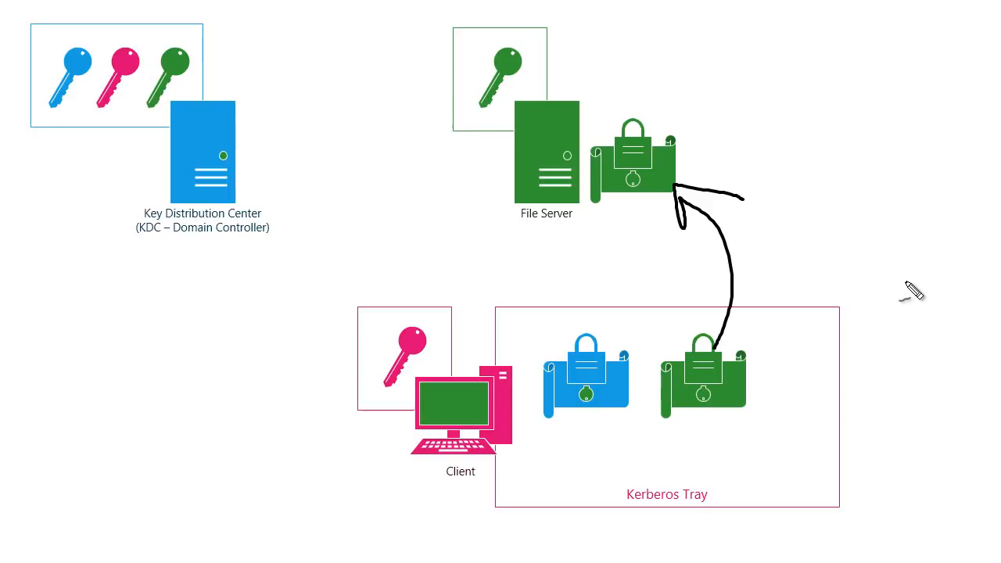
drag(513, 233, 576, 233)
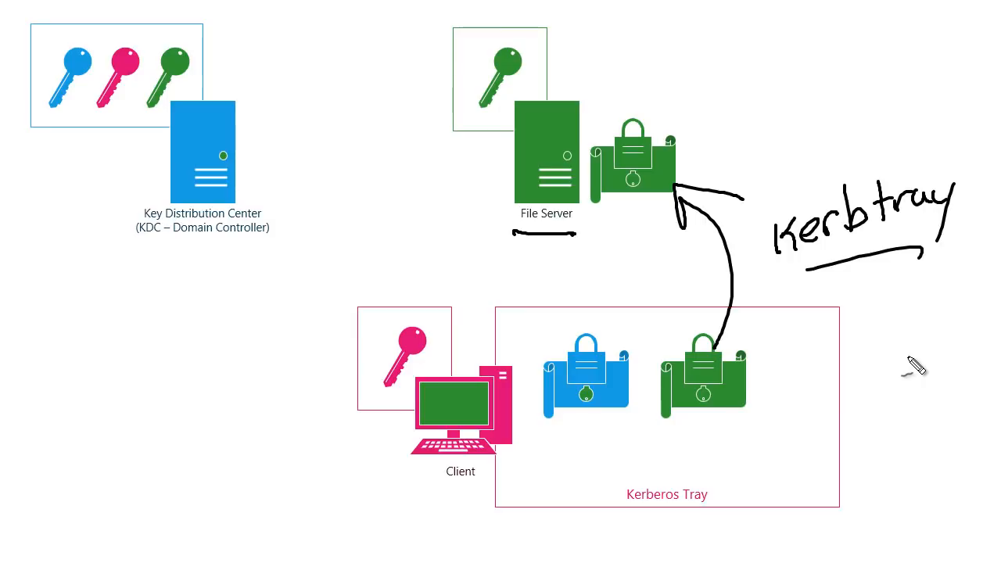
drag(493, 305, 836, 513)
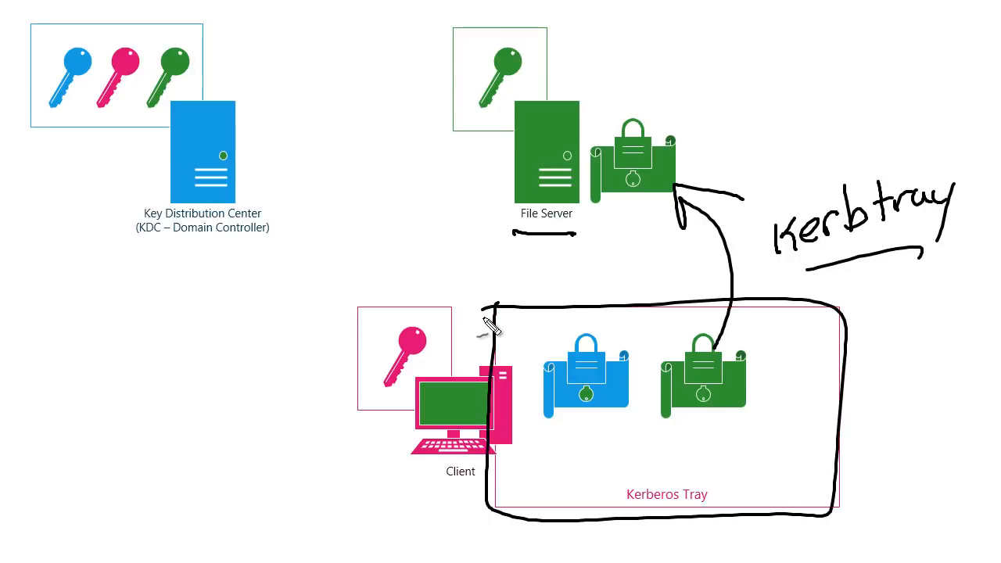